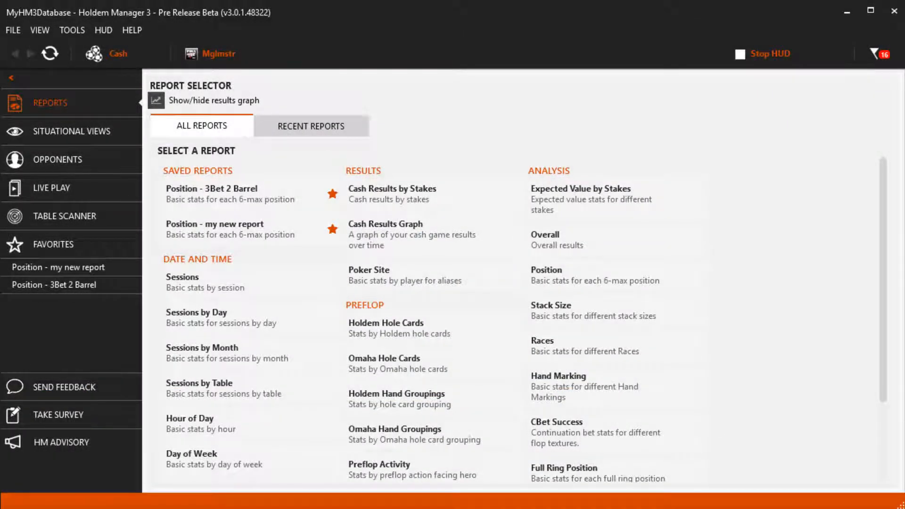
mouse_move(119, 53)
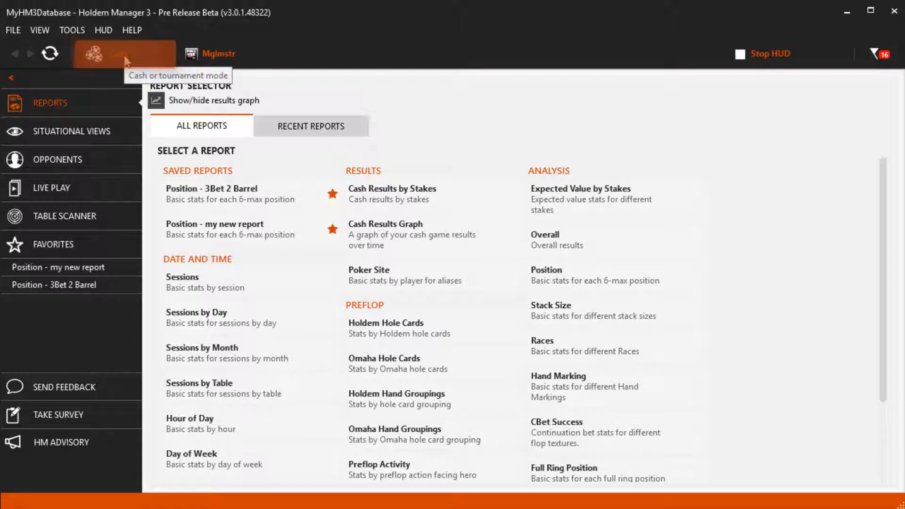
Switch Holdem Manager to Tournament mode and open the Tournaments report.
left_click(92, 54)
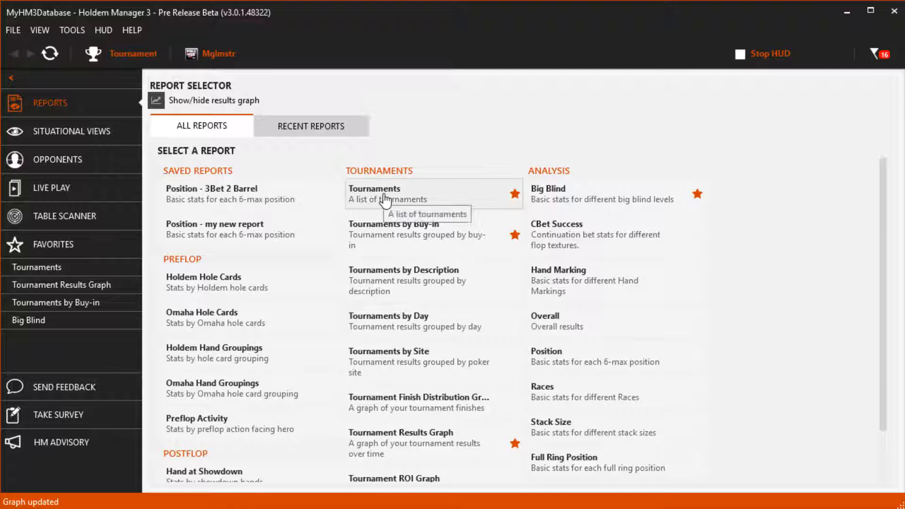
left_click(374, 193)
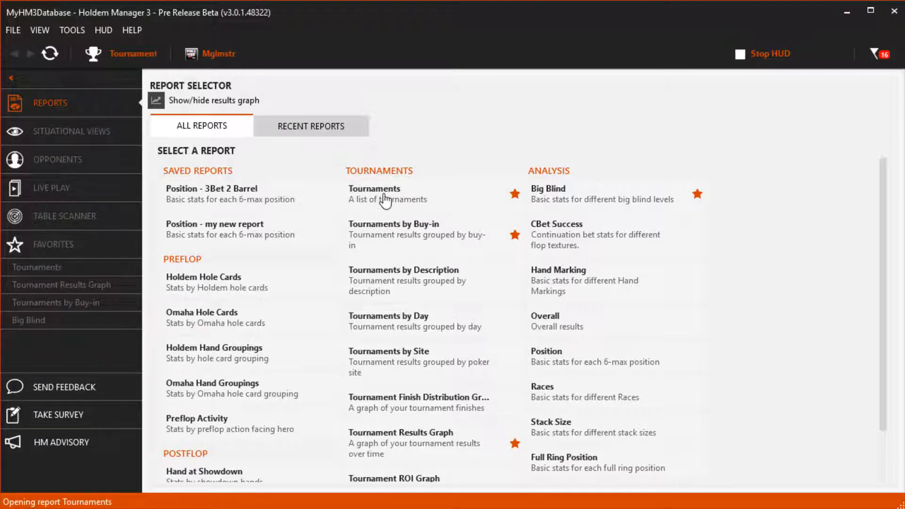
left_click(374, 193)
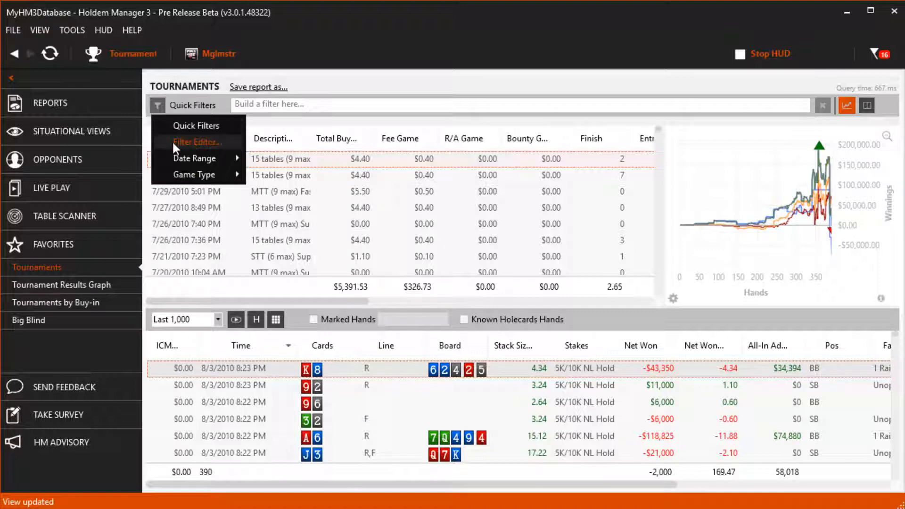
Open the Filter Editor and check the Hero Stack choices under Tournament Hand Info.
left_click(197, 141)
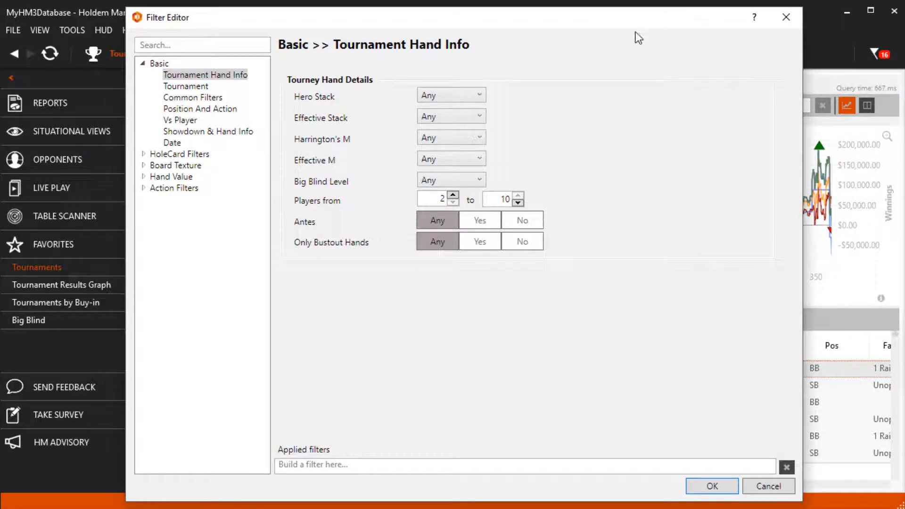
mouse_move(626, 86)
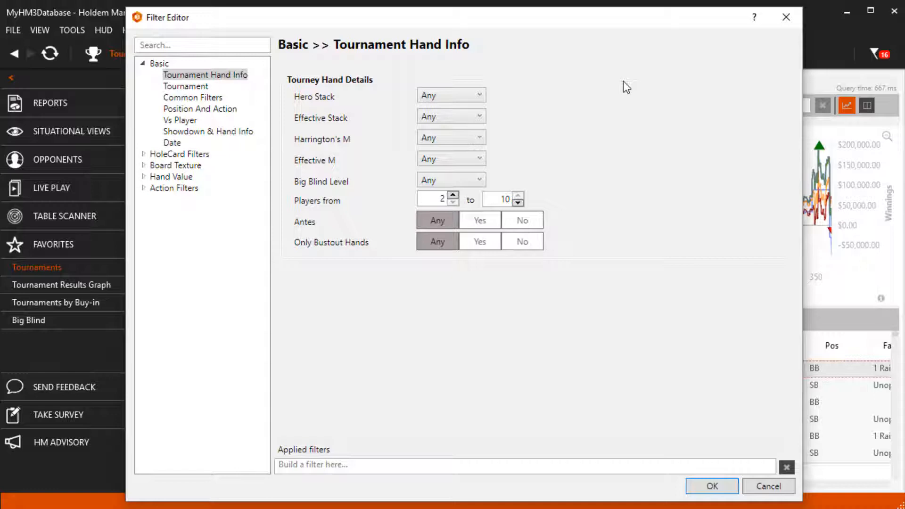
left_click(450, 94)
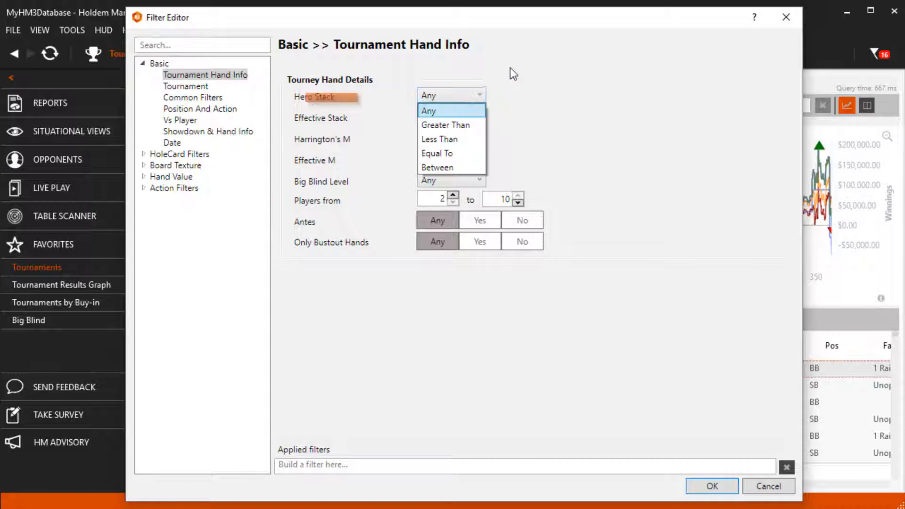
left_click(450, 111)
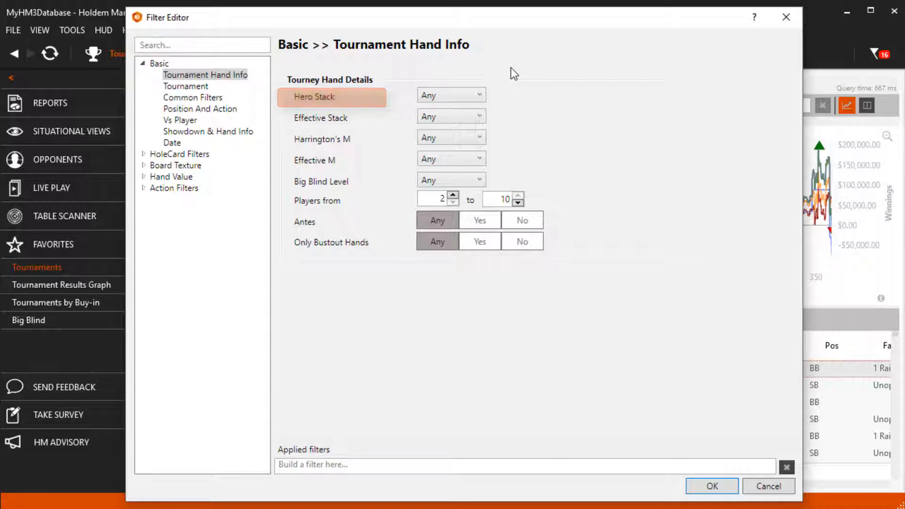
left_click(321, 118)
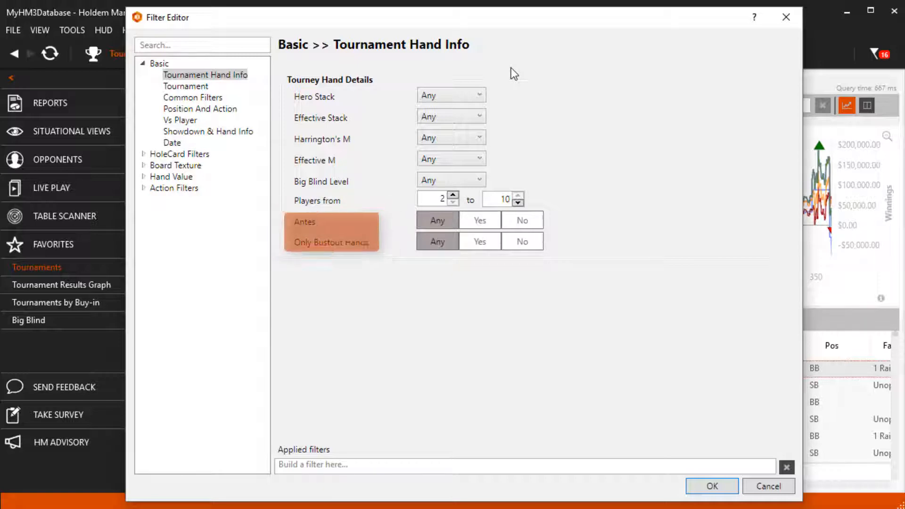
mouse_move(522, 130)
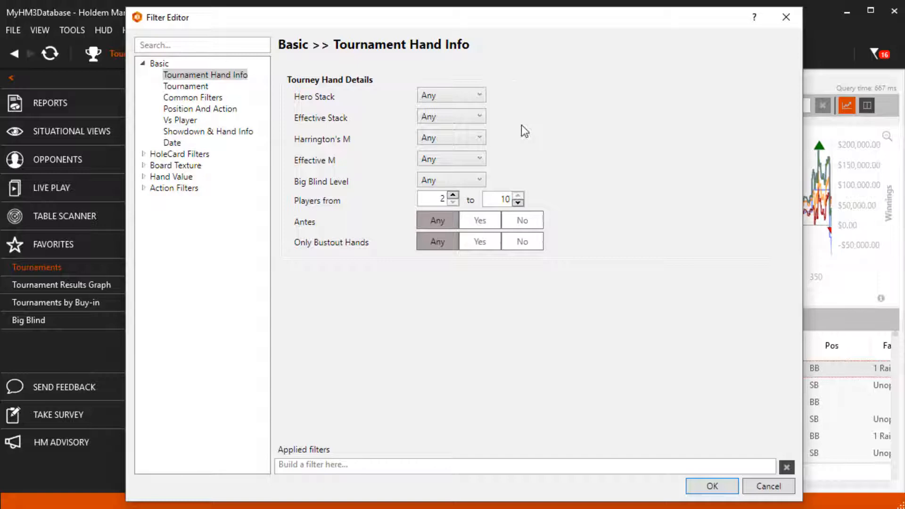
Try the Antes and Only Bustout toggles, then clear all filters.
left_click(479, 221)
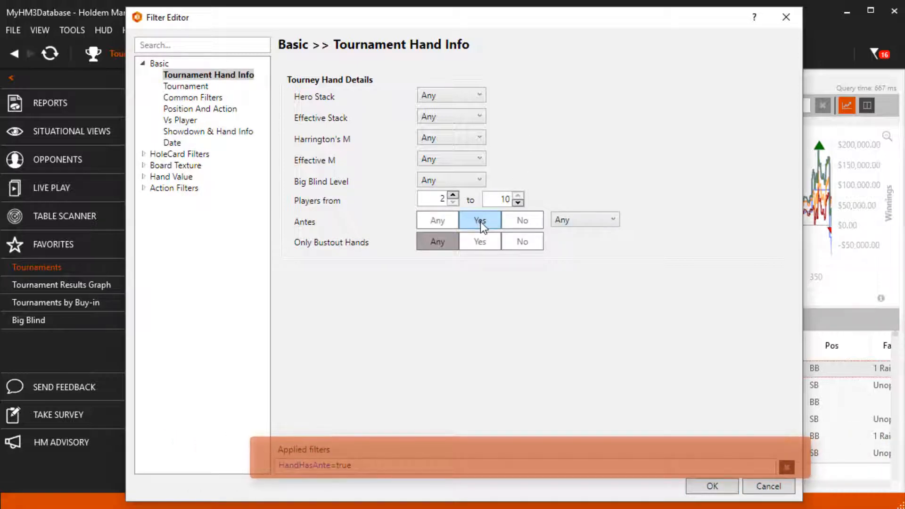
left_click(521, 242)
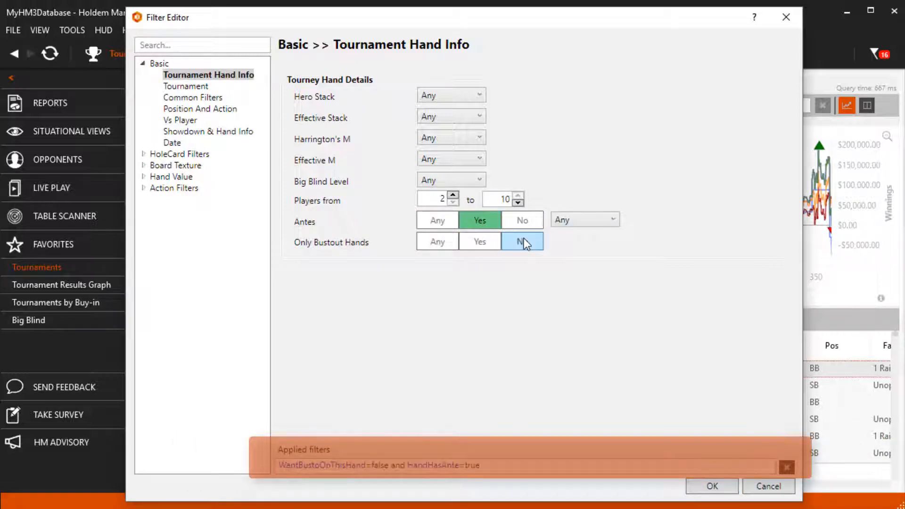
left_click(521, 241)
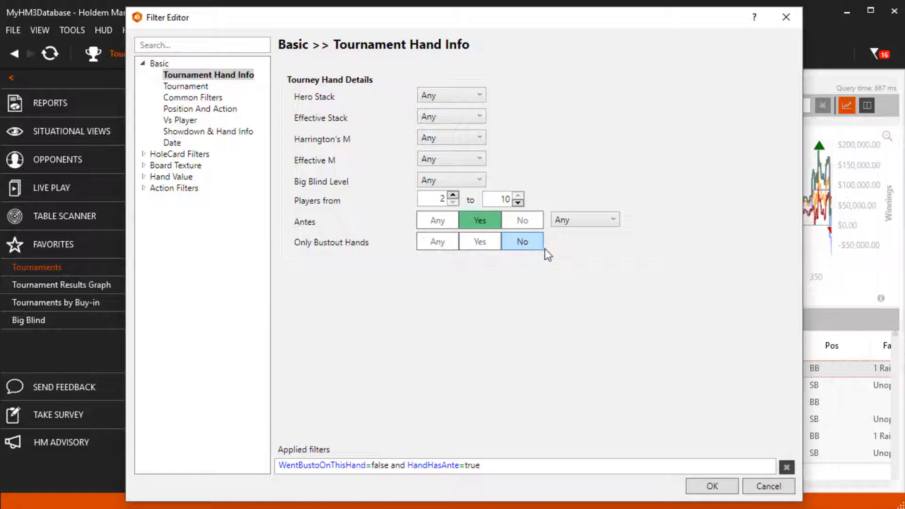
left_click(786, 468)
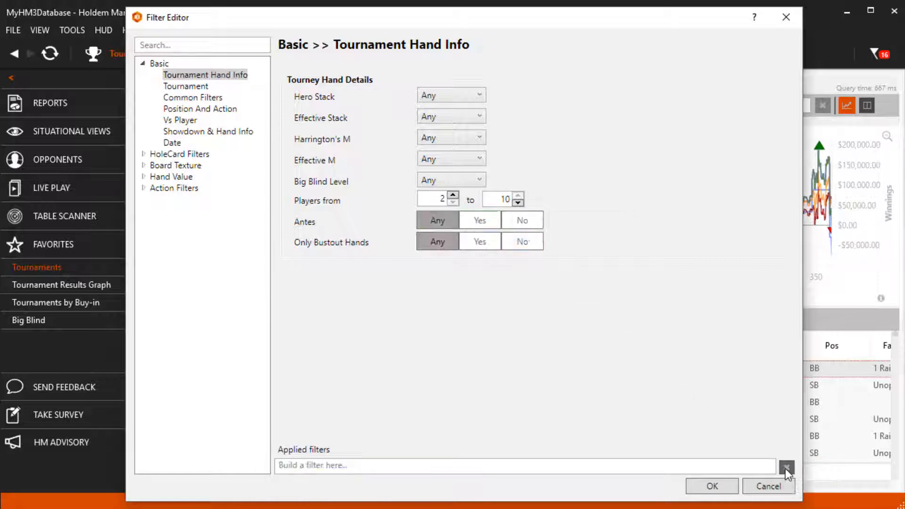
mouse_move(451, 118)
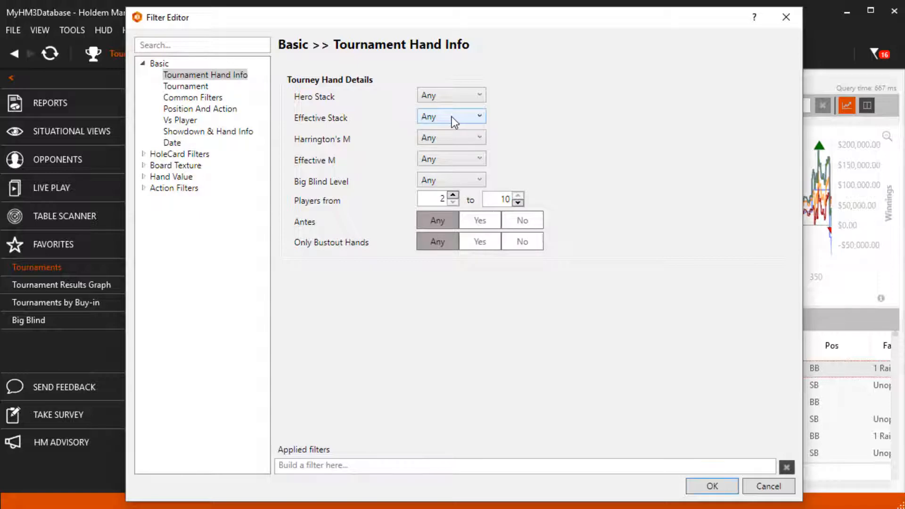
Set Effective Stack greater than 50 bbs and Only Bustout Hands to Yes, then apply.
left_click(451, 116)
type("50")
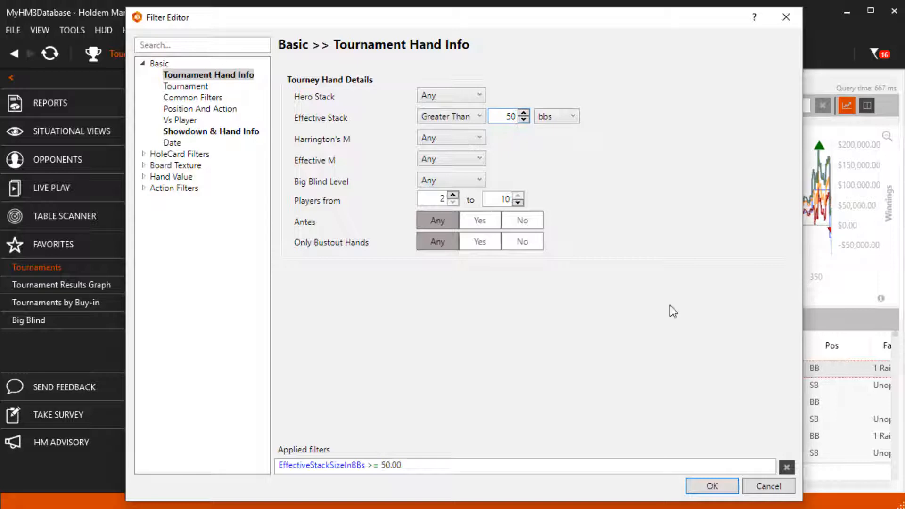
left_click(479, 242)
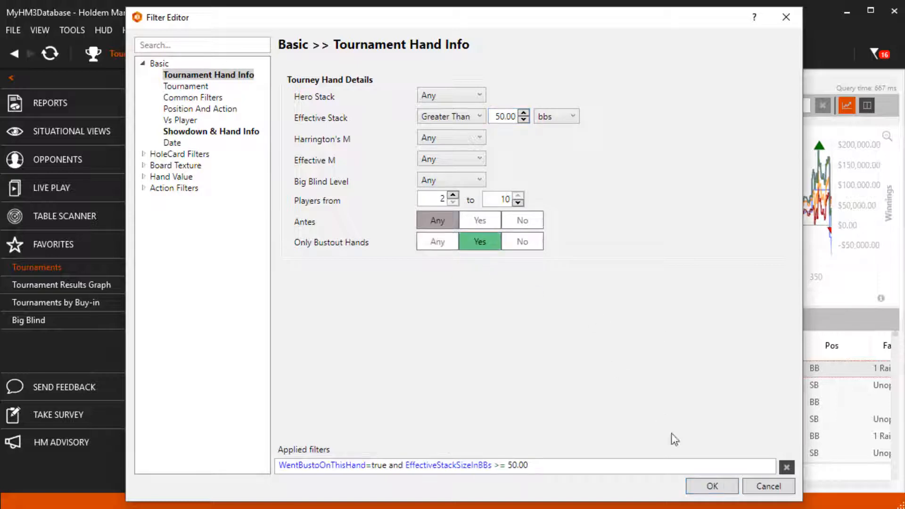
left_click(712, 486)
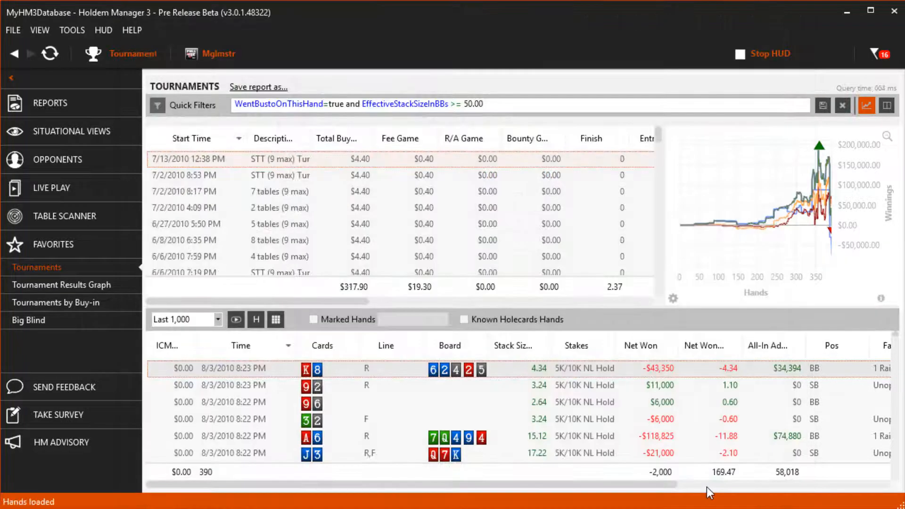
View the bustout hands of the first two tournaments, then reopen the Filter Editor.
left_click(190, 159)
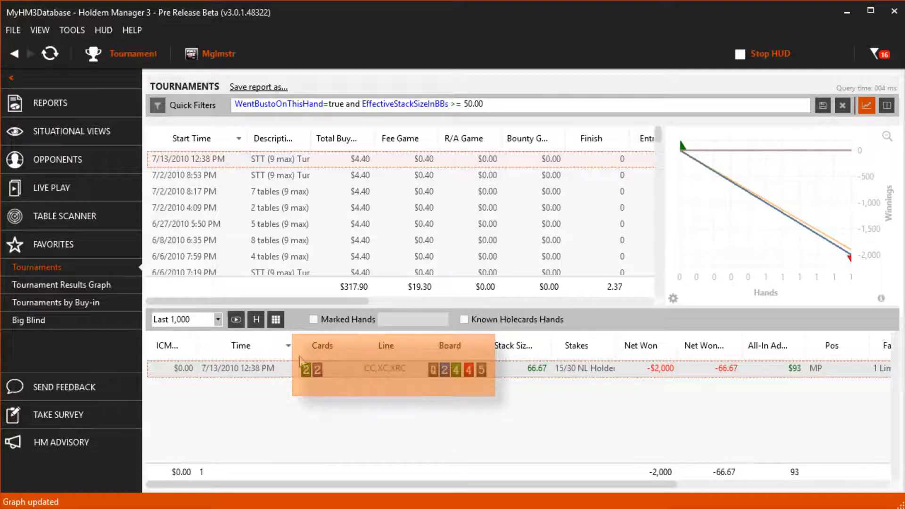
left_click(278, 175)
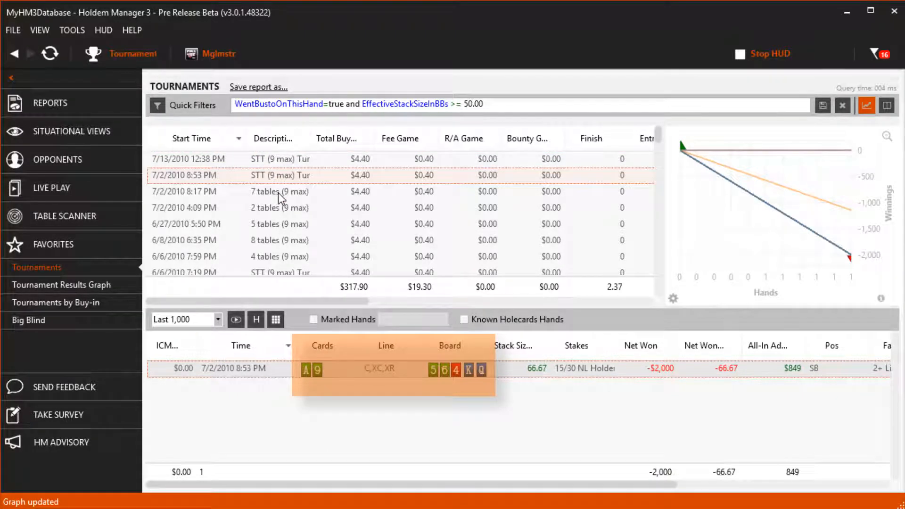
left_click(280, 191)
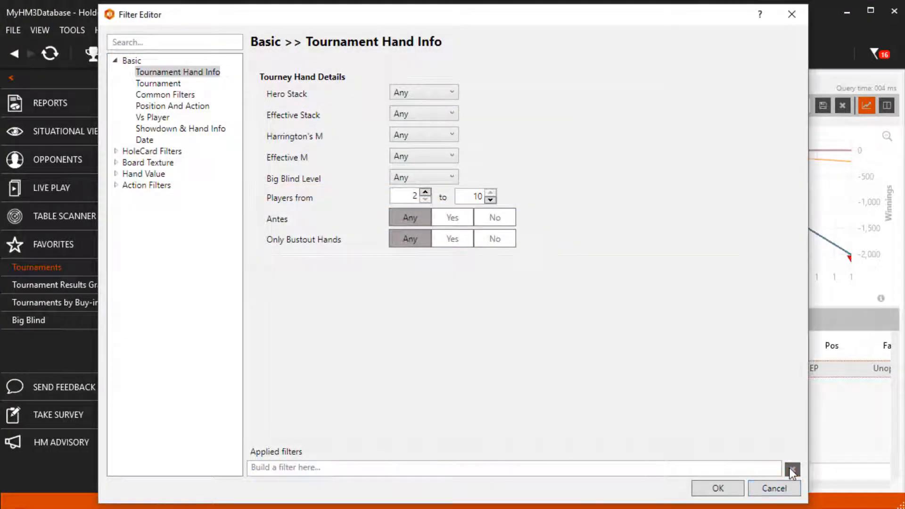
Clear filters, then choose Full Tilt Poker as site and NL Holdem as game type.
left_click(158, 83)
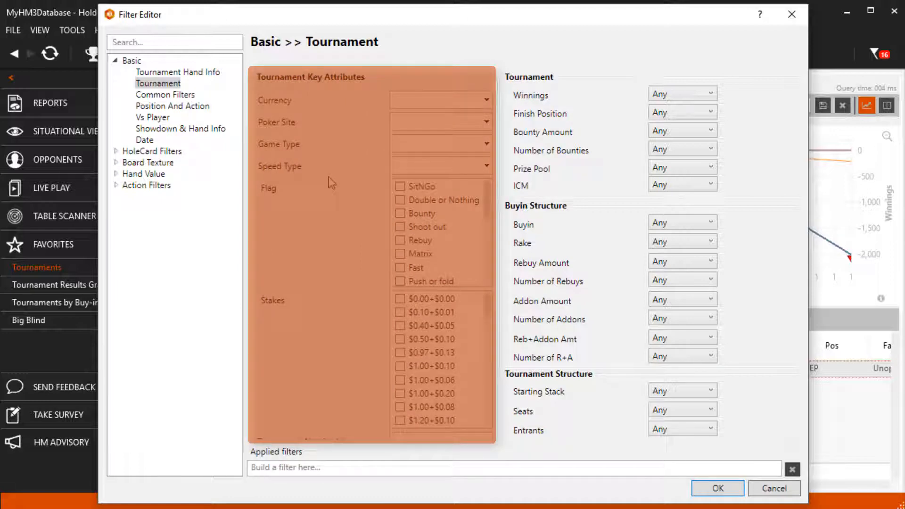
left_click(487, 122)
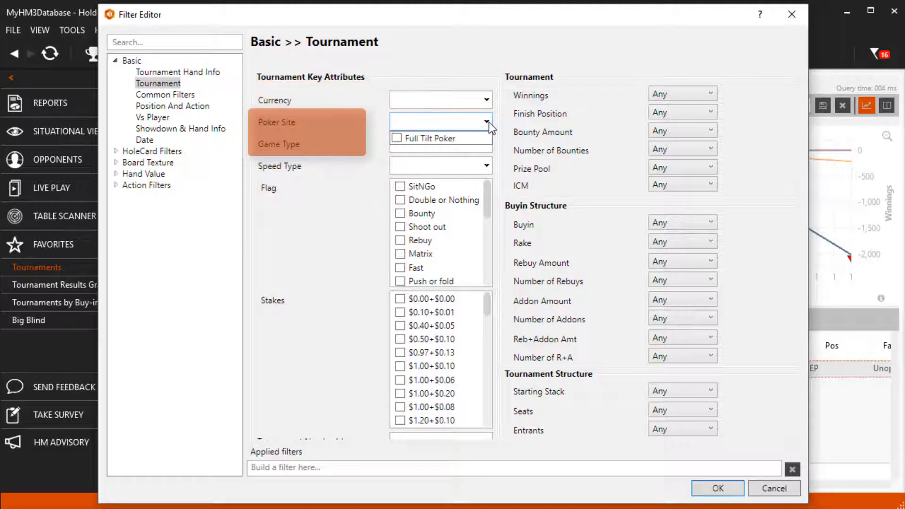
left_click(486, 121)
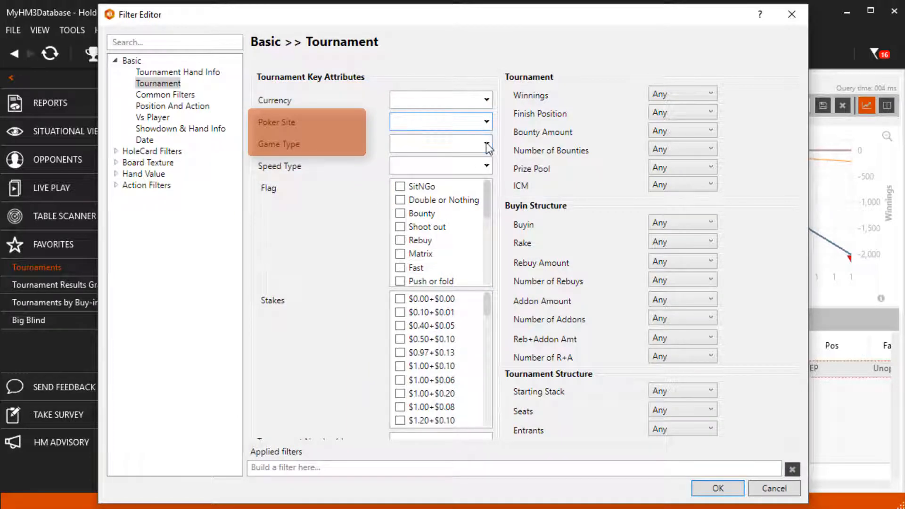
left_click(486, 143)
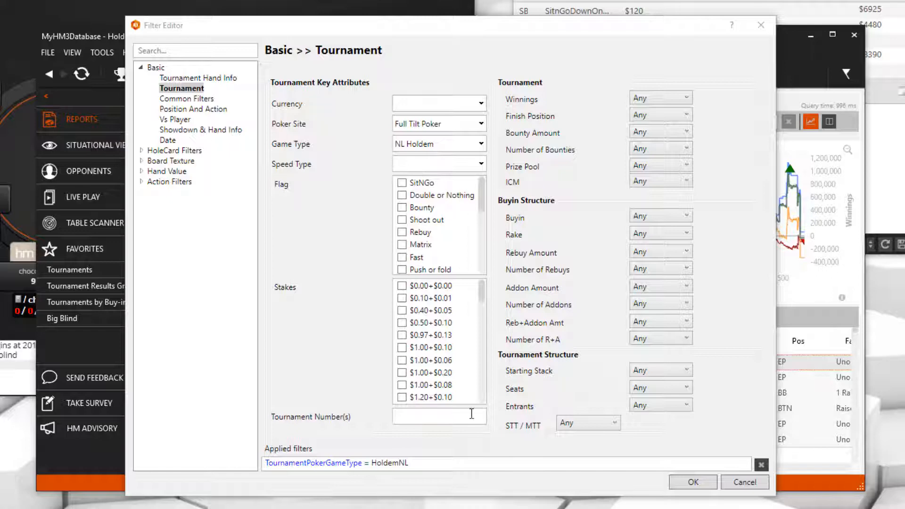
Filter the report to tournament number 169375625, then clear the report filter.
type("169375625")
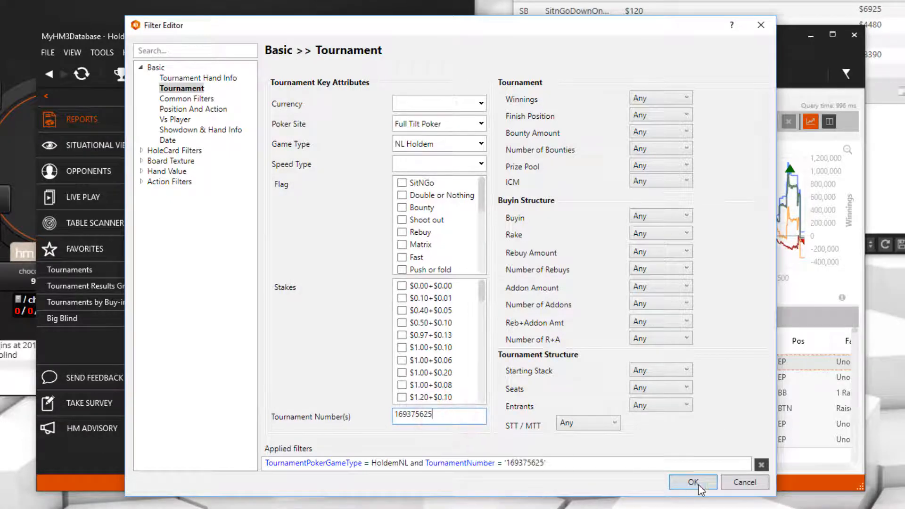
left_click(692, 482)
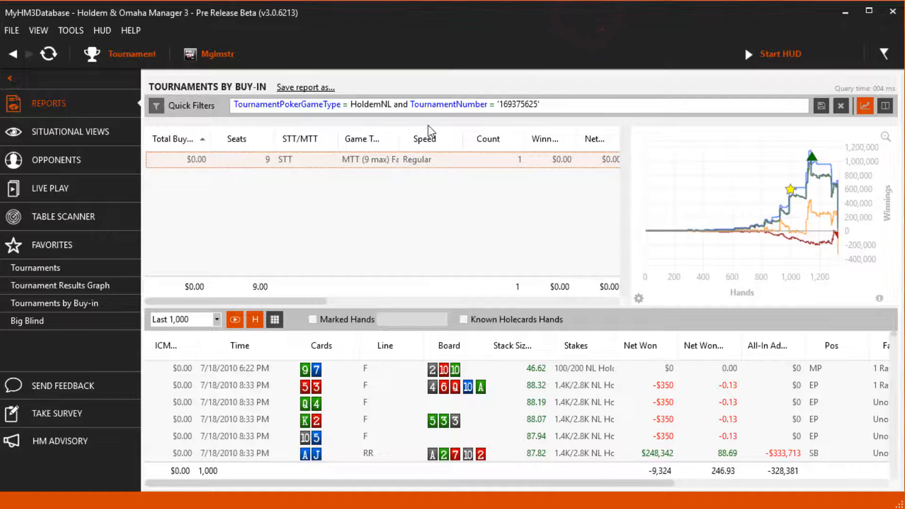
left_click(841, 106)
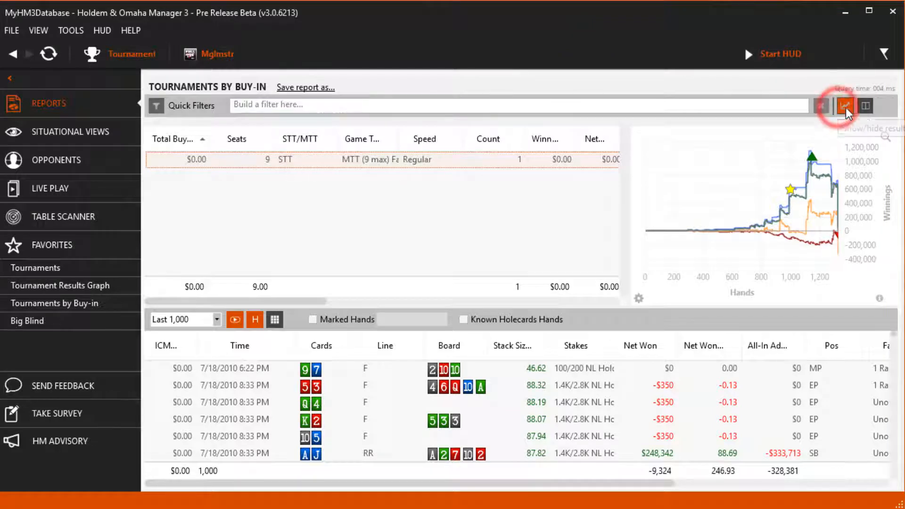
Add the Number statistic from the Stats Picker and move it toward the top.
left_click(865, 106)
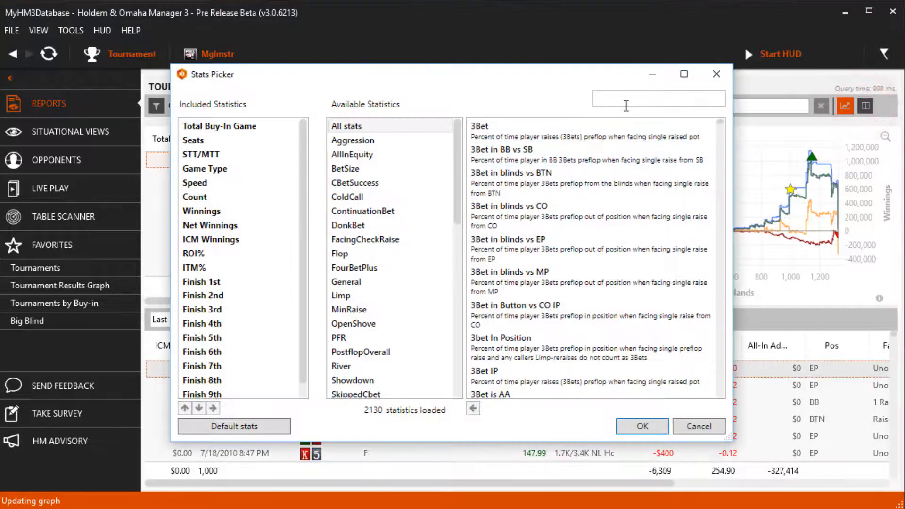
type("number")
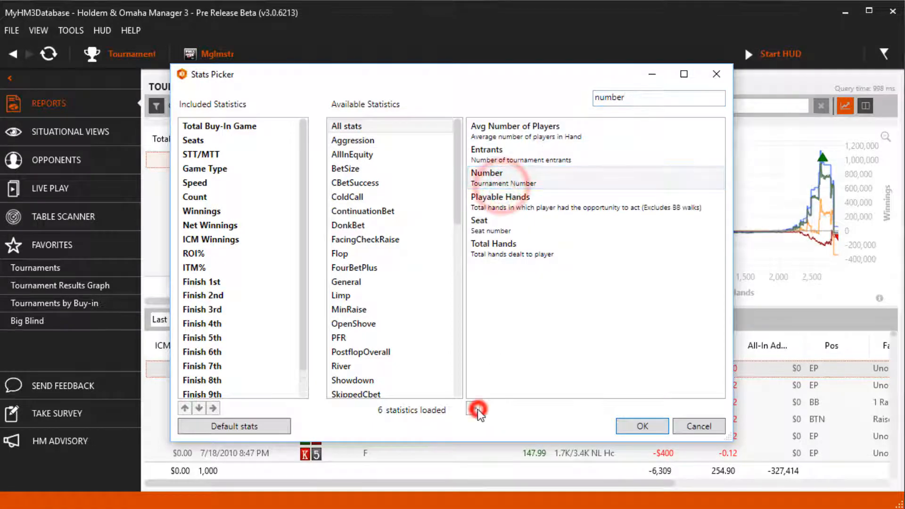
left_click(473, 408)
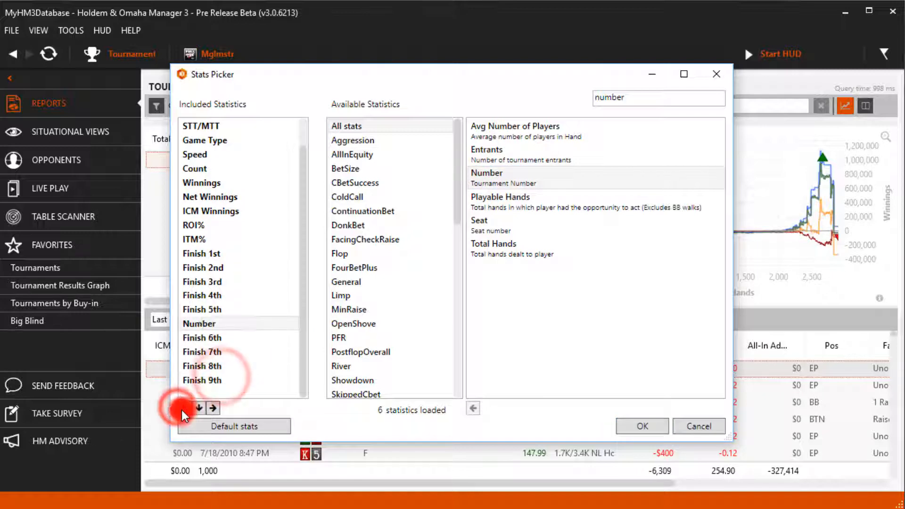
left_click(198, 408)
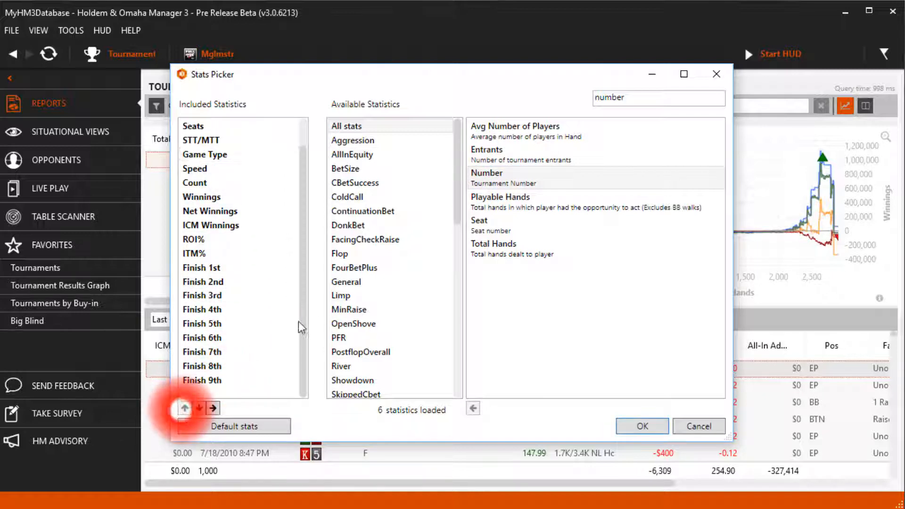
left_click(641, 426)
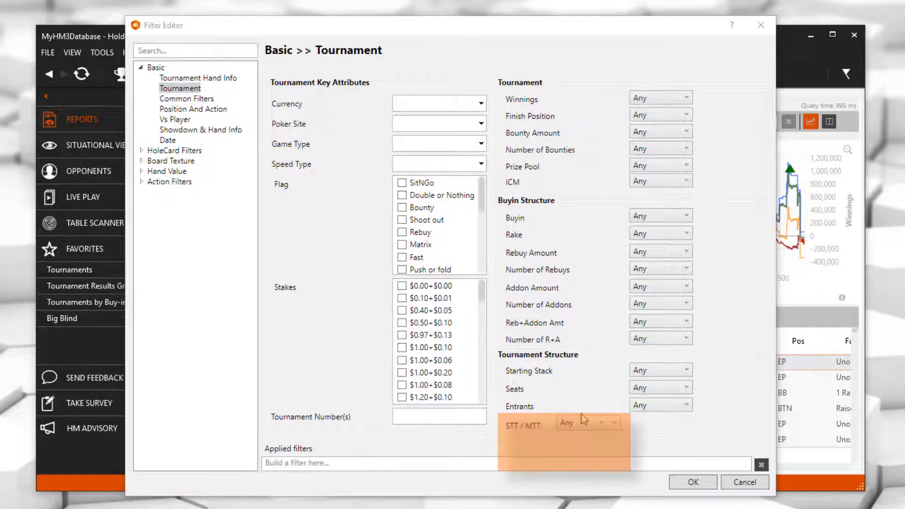
Restrict the STT/MTT filter to Single Table tournaments.
left_click(588, 421)
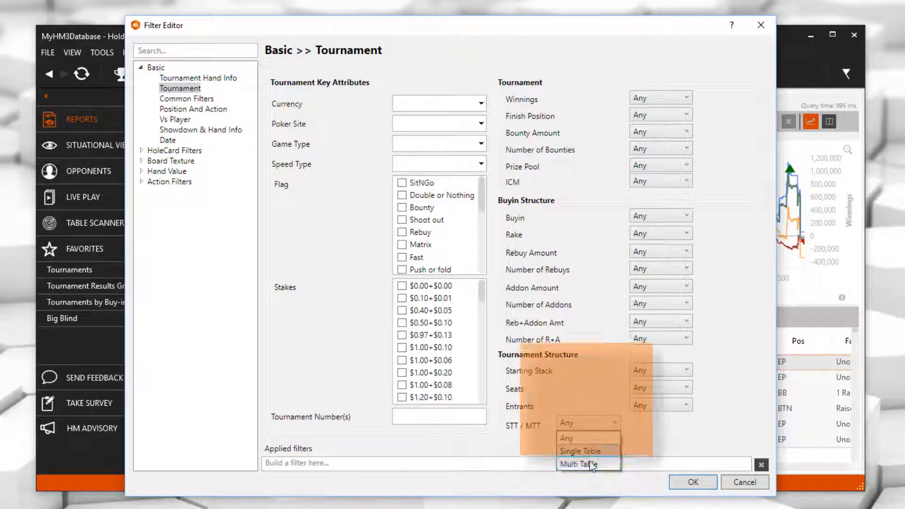
left_click(661, 370)
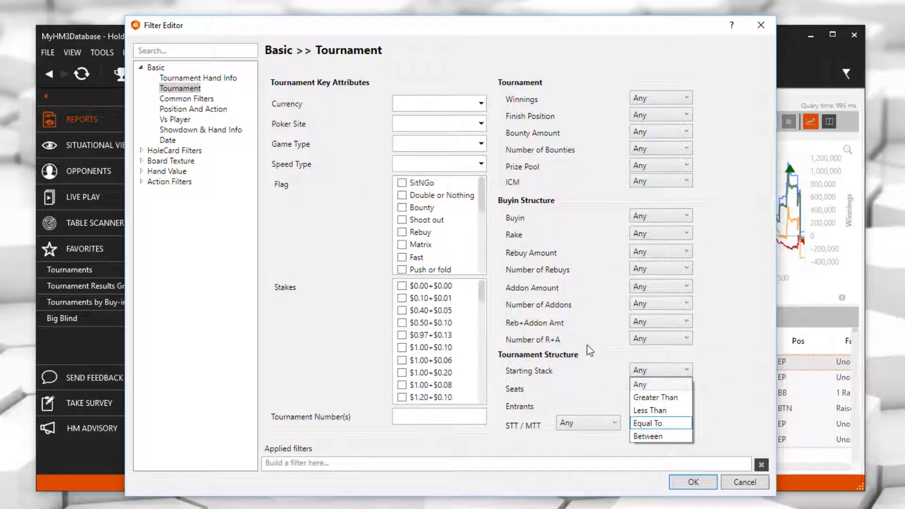
left_click(640, 383)
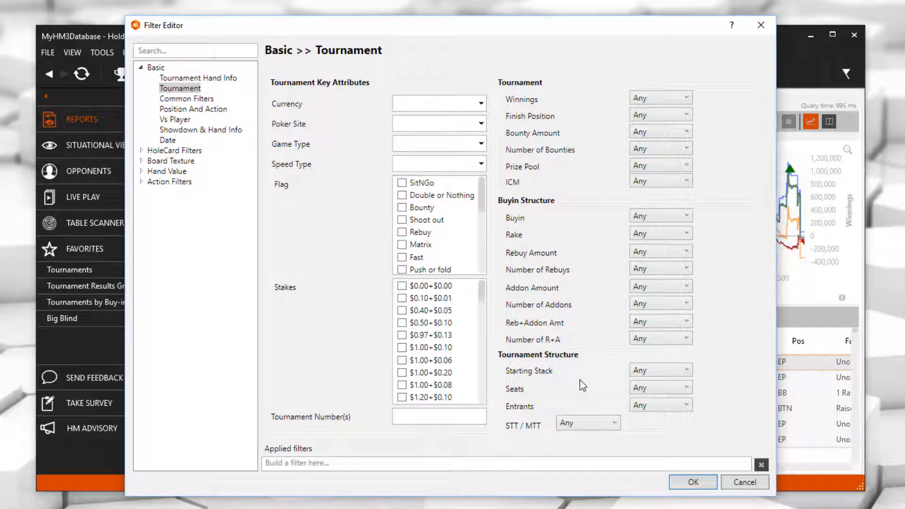
mouse_move(586, 390)
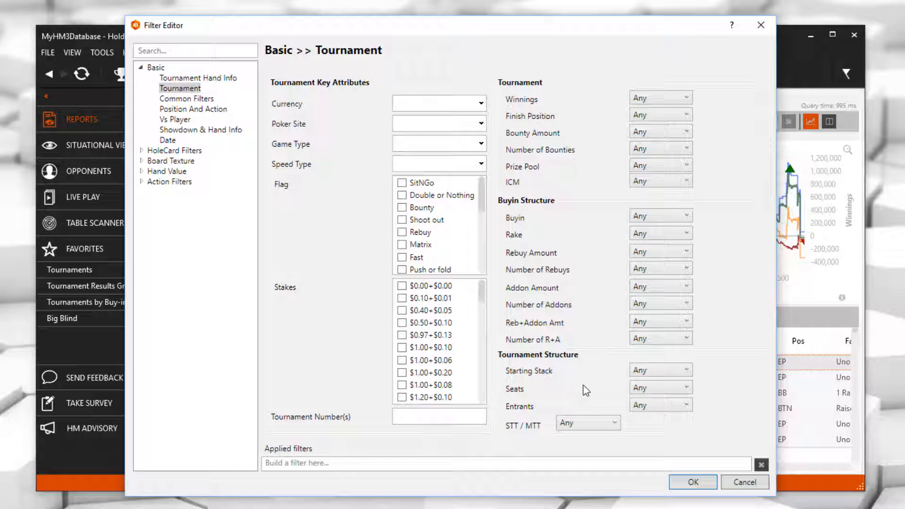
left_click(586, 424)
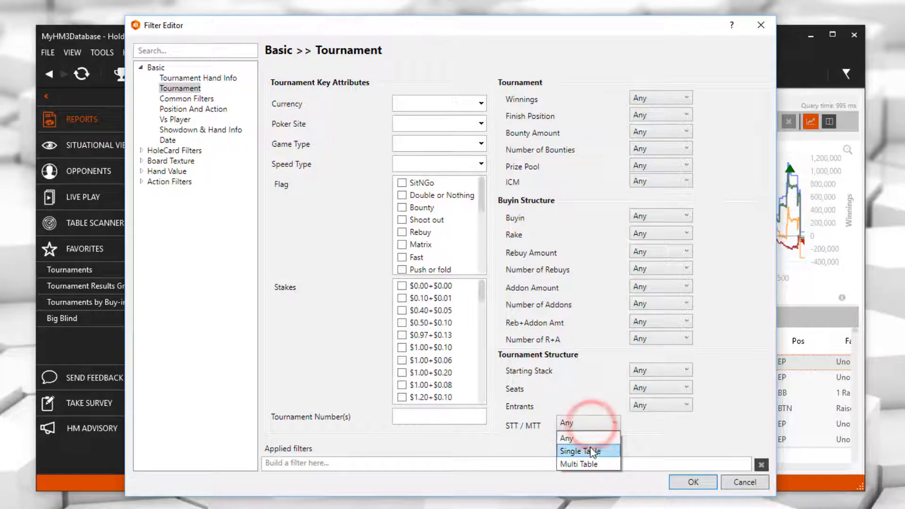
left_click(580, 451)
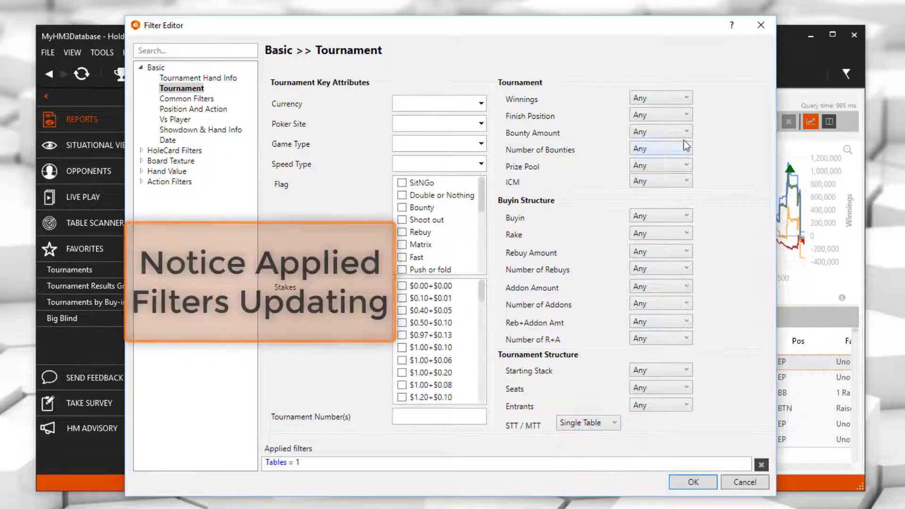
Set Finish Position equal to 3 and Entrants equal to 6, then apply.
left_click(683, 114)
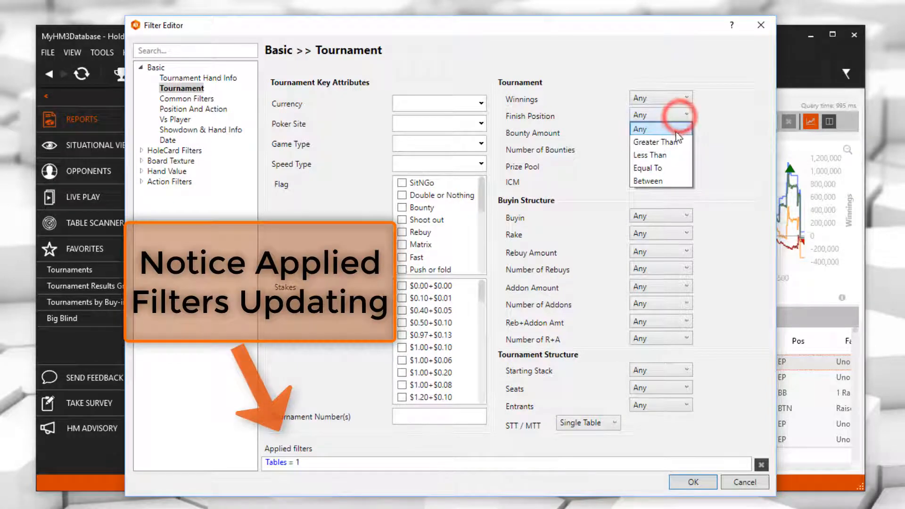
left_click(648, 168)
type("3")
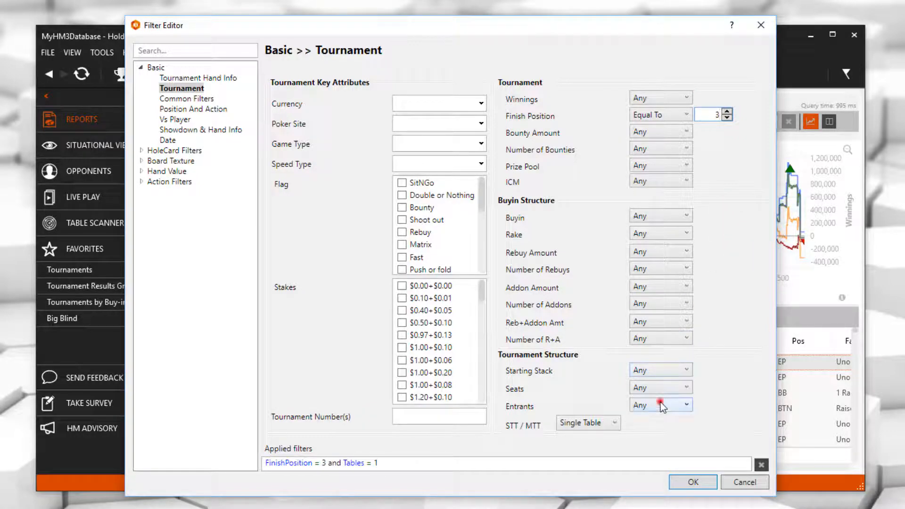
left_click(661, 404)
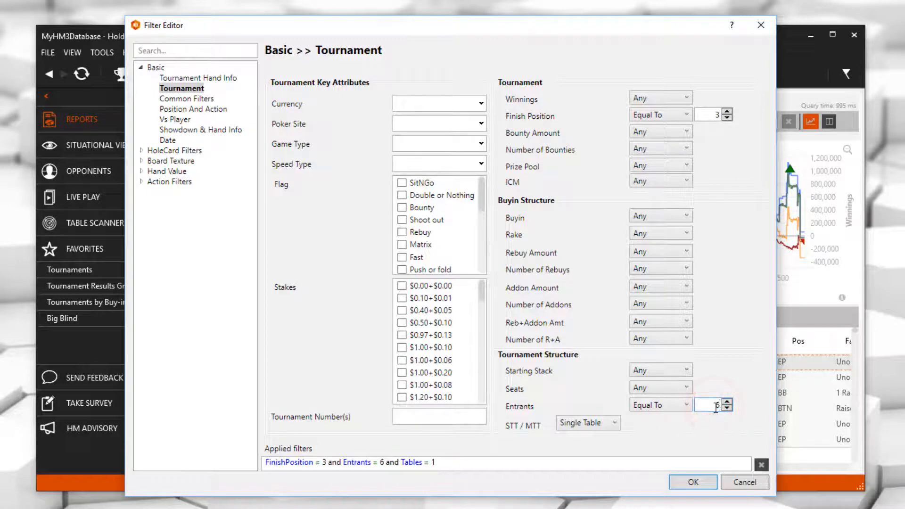
left_click(692, 482)
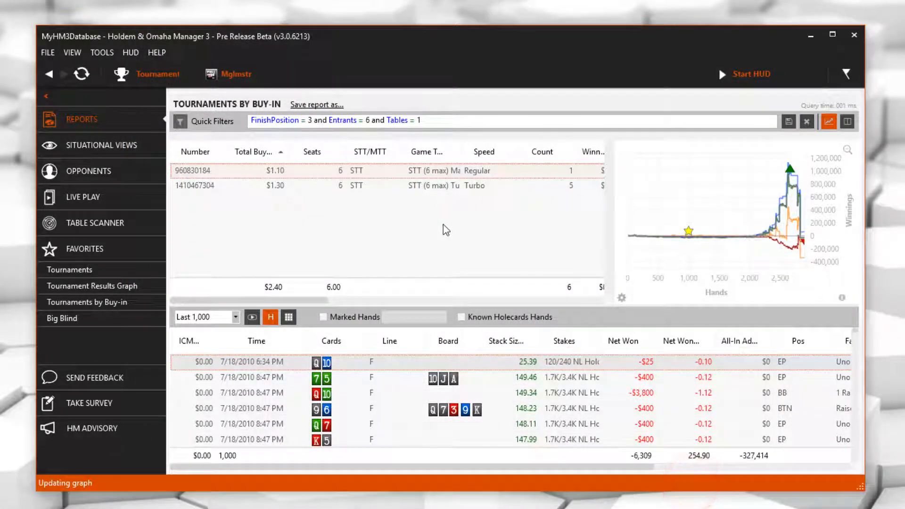